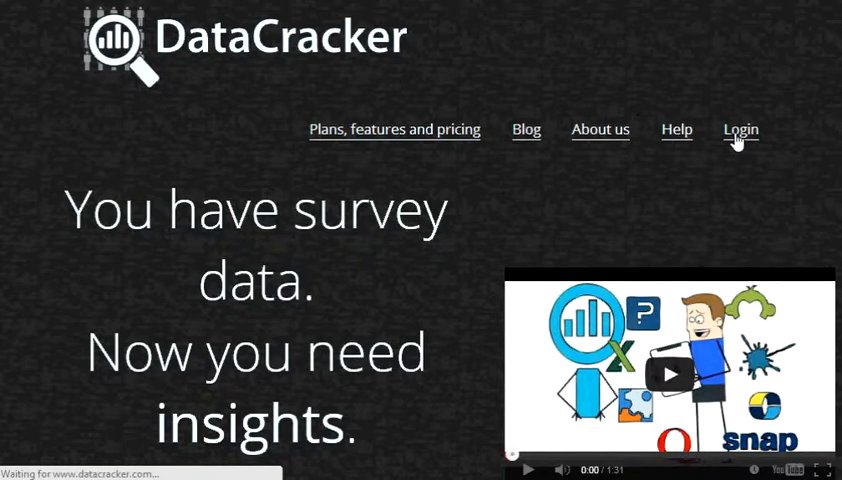
# Sign in, pick the Holiday Destinations and Attitudes survey, and request a short automatic report.
pyautogui.click(740, 130)
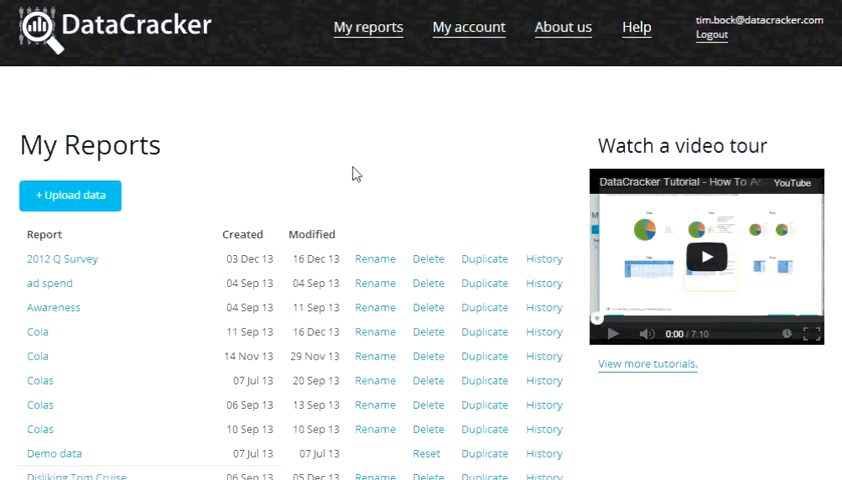
pyautogui.click(70, 195)
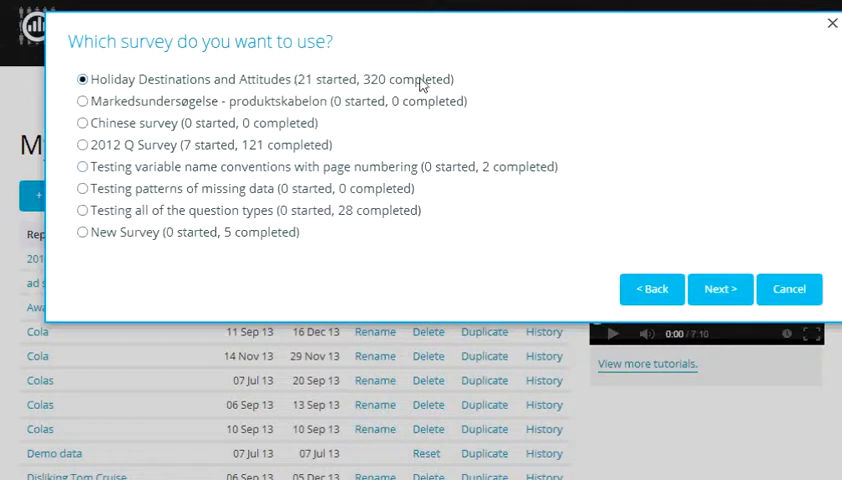
pyautogui.click(719, 289)
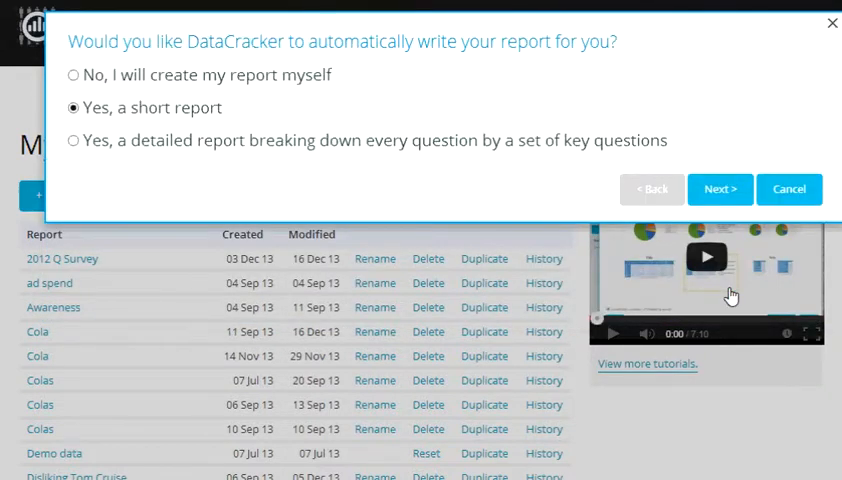
pyautogui.moveTo(620, 247)
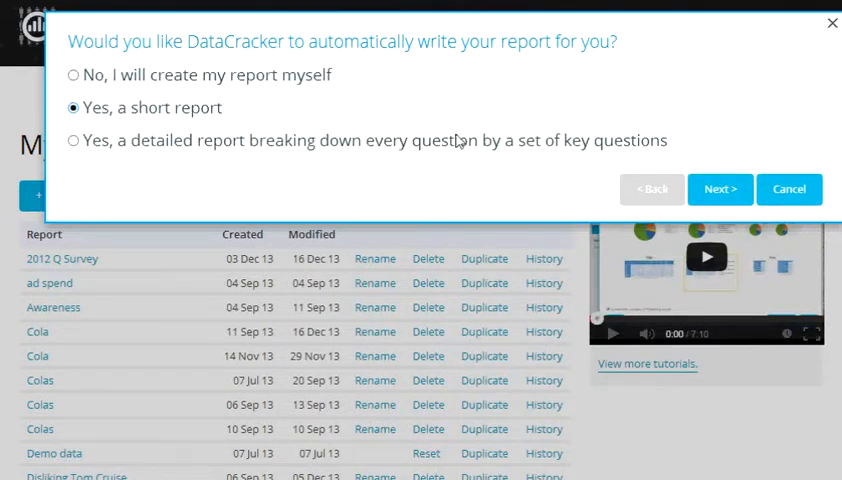
pyautogui.click(719, 189)
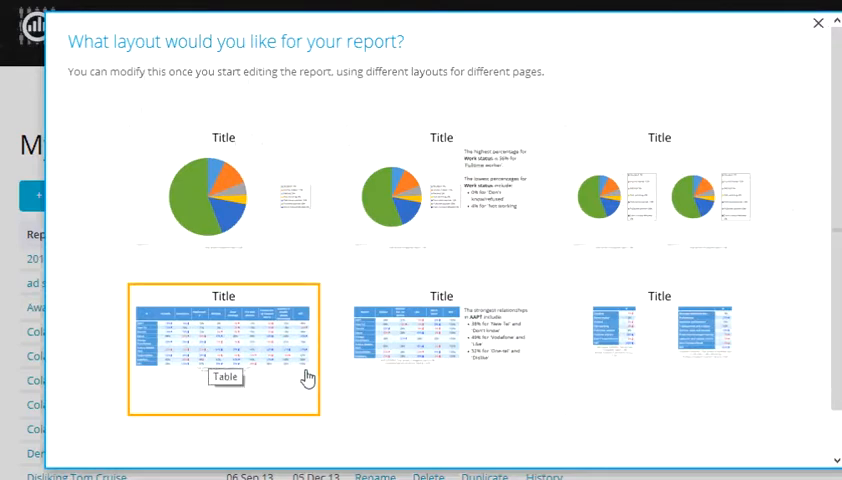
# Generate the report with the Table layout and chart the 'Are you...' gender table as a pie.
pyautogui.click(223, 340)
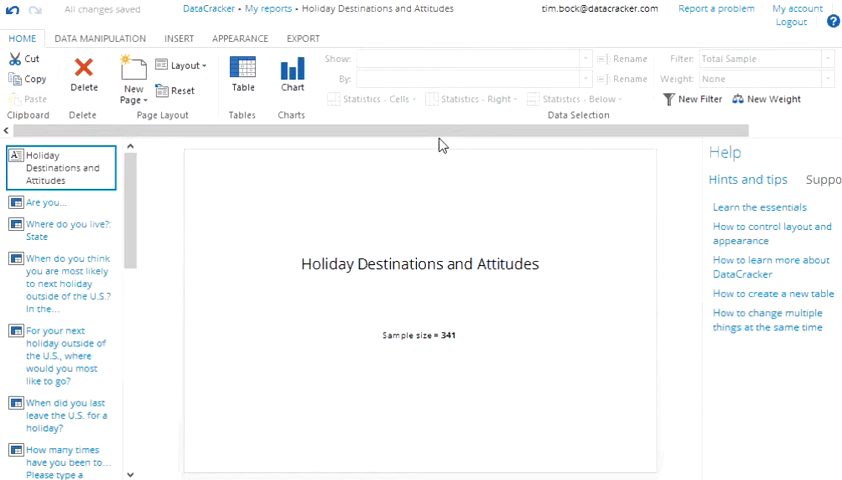
pyautogui.moveTo(278, 187)
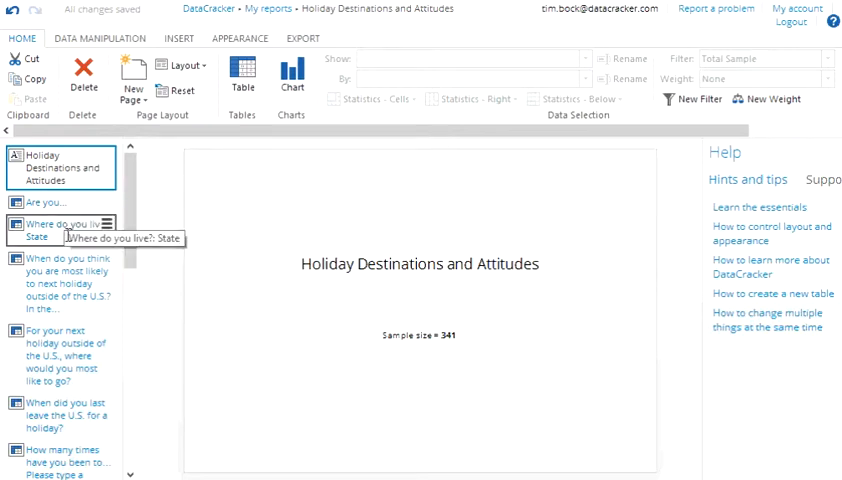
pyautogui.click(55, 202)
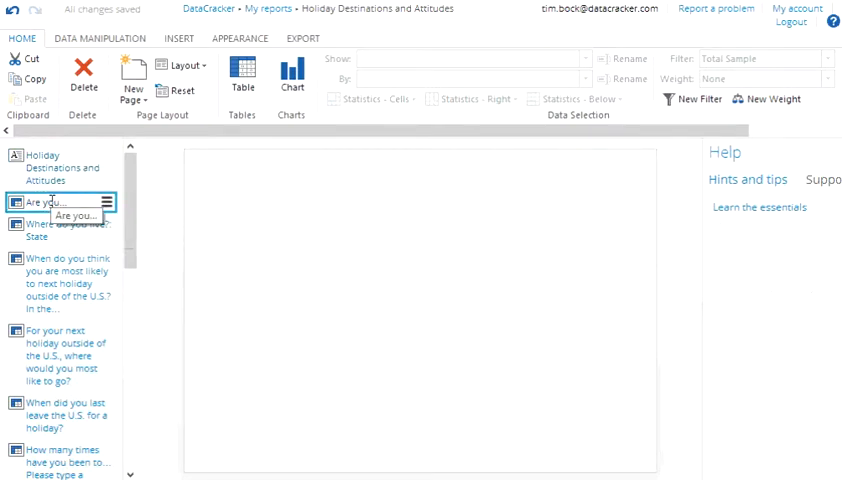
pyautogui.click(60, 201)
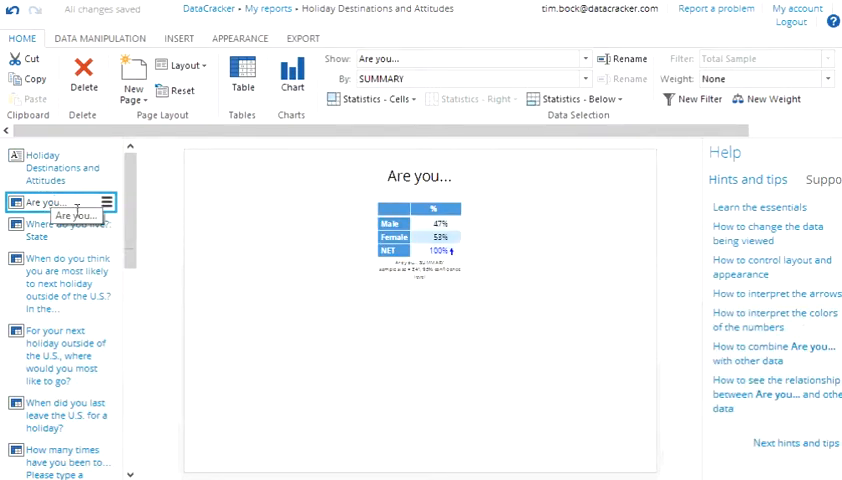
pyautogui.click(418, 237)
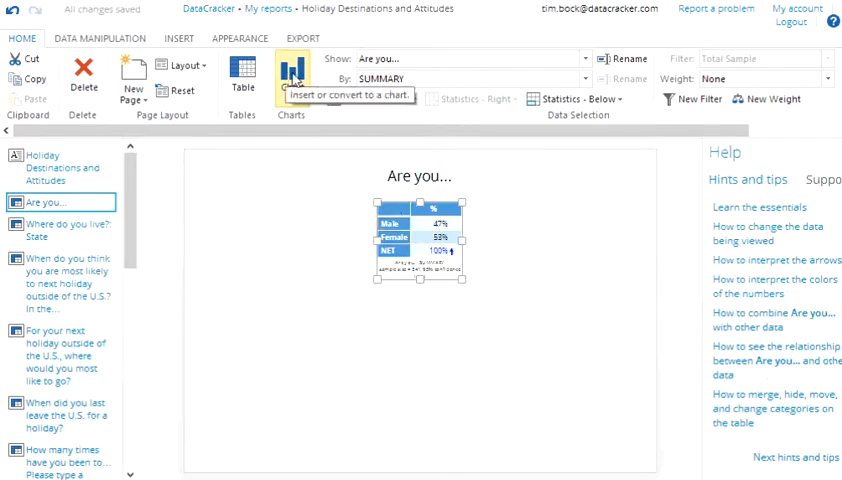
pyautogui.click(291, 77)
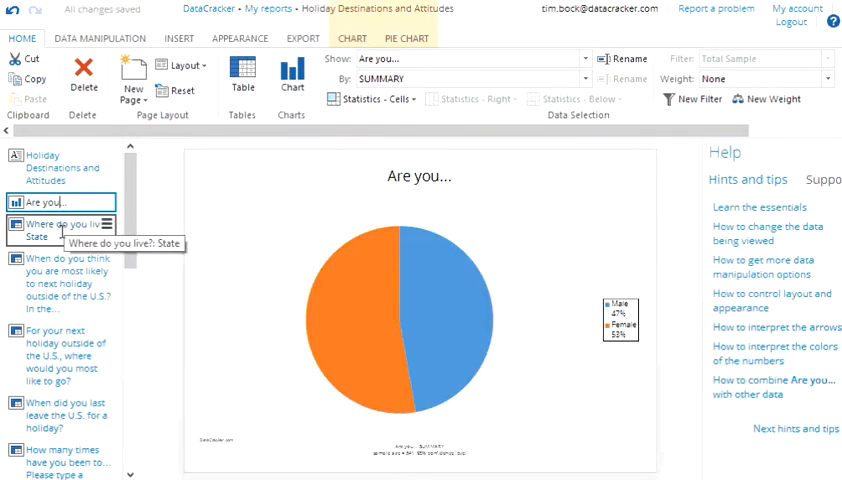
# Show the 'Where do you live?: State' results as percentages.
pyautogui.click(60, 230)
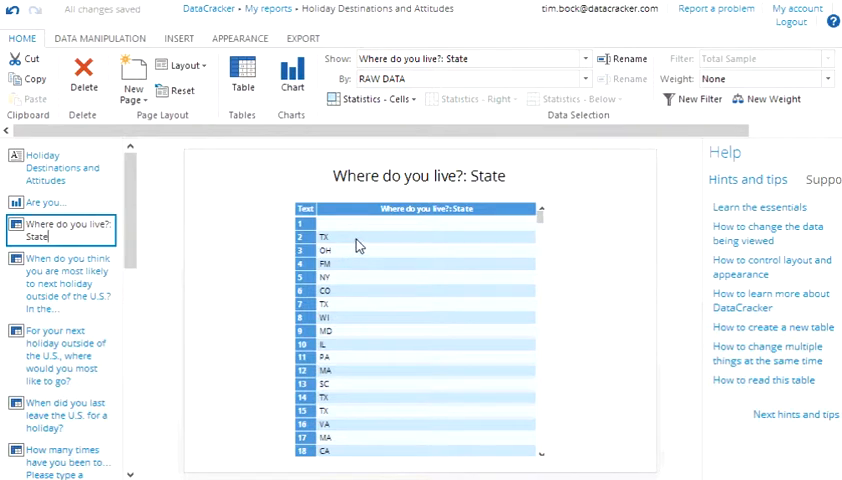
pyautogui.moveTo(357, 246)
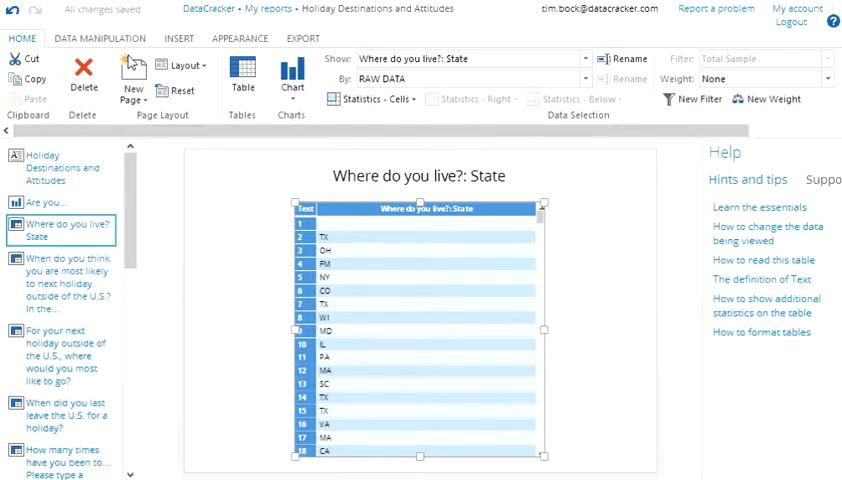
pyautogui.click(100, 38)
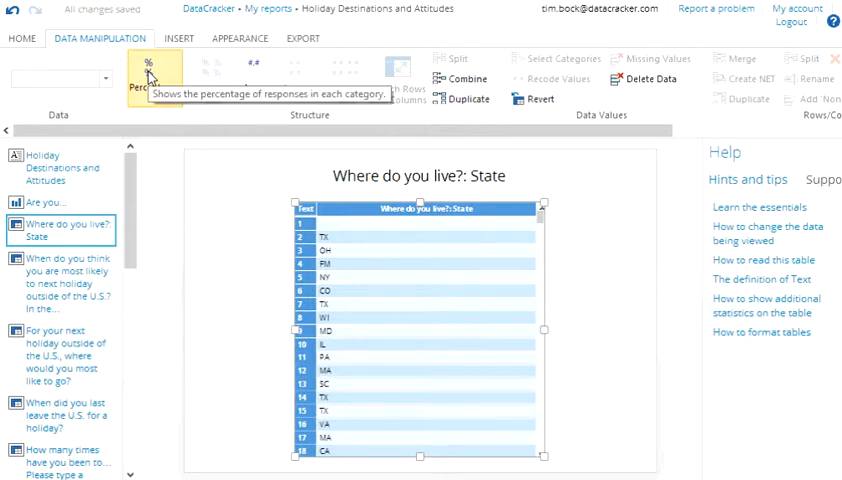
pyautogui.click(146, 70)
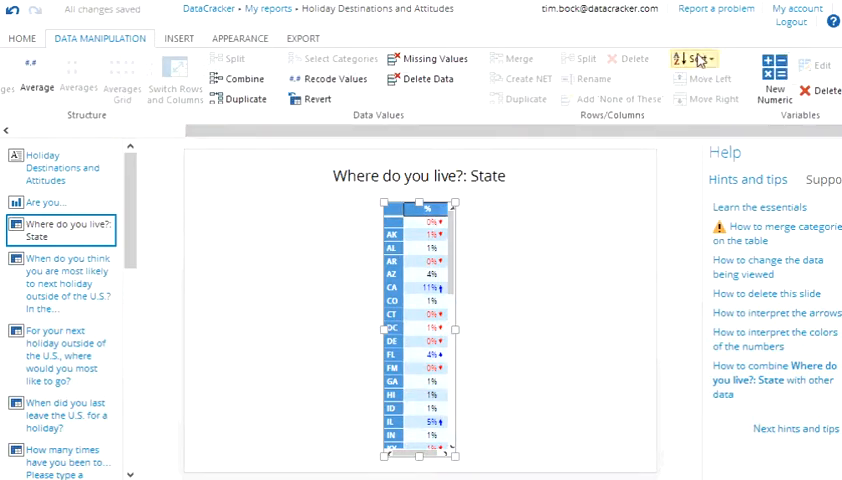
# Keep CA, NY, TX and IL, merging the remaining states into a row named Other.
pyautogui.click(692, 58)
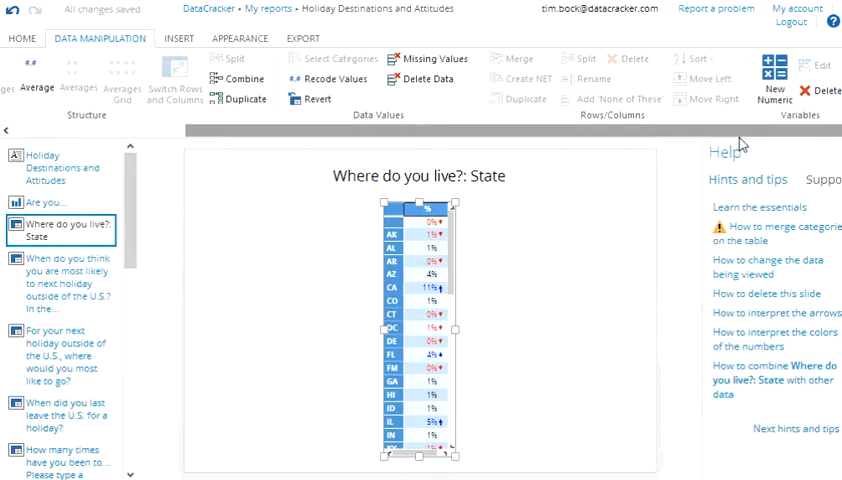
pyautogui.click(690, 58)
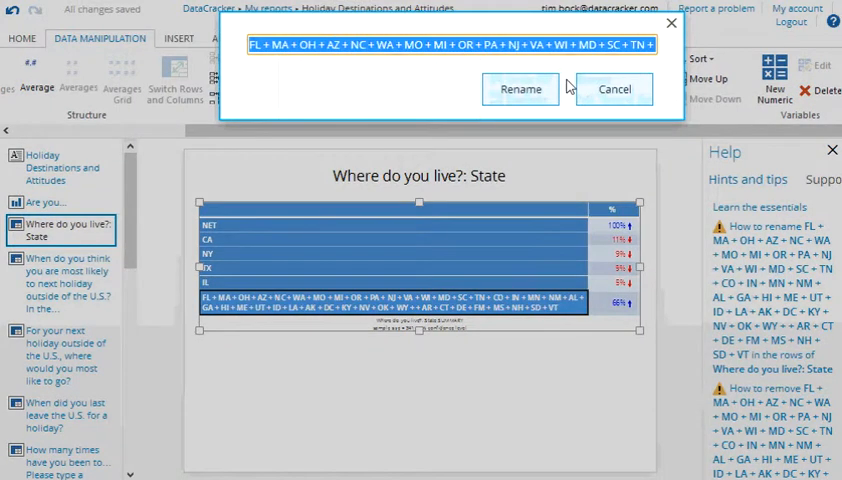
pyautogui.write('Other')
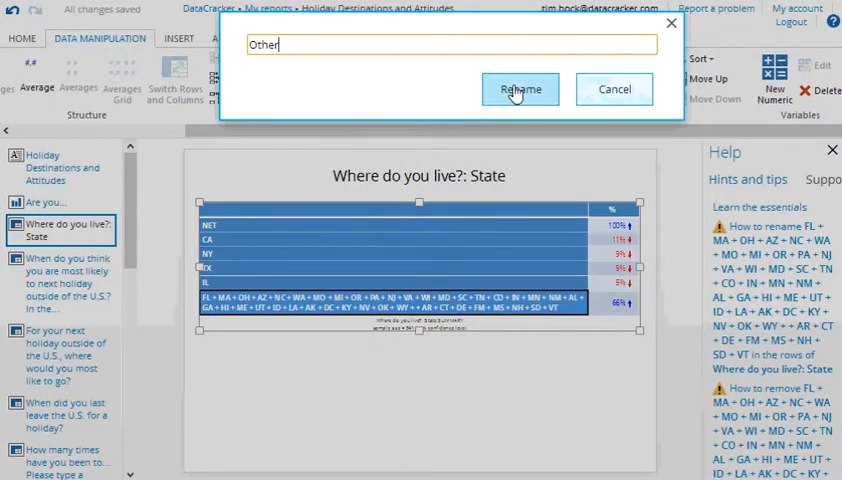
pyautogui.click(520, 89)
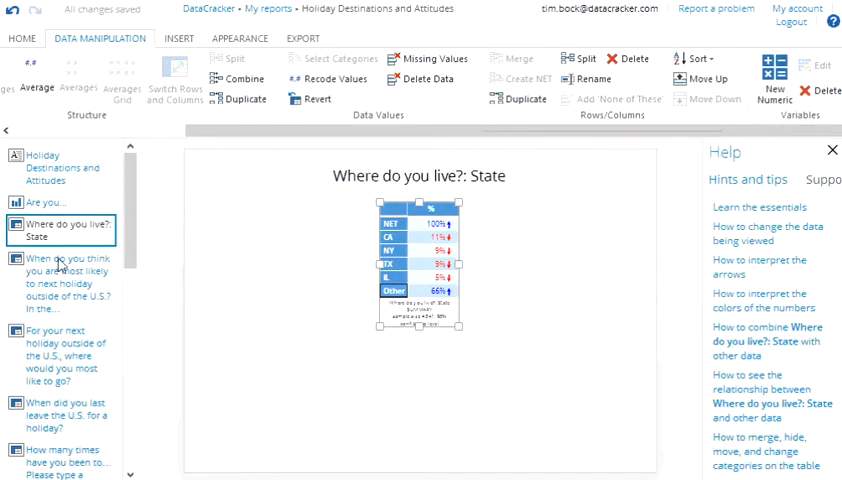
pyautogui.click(62, 282)
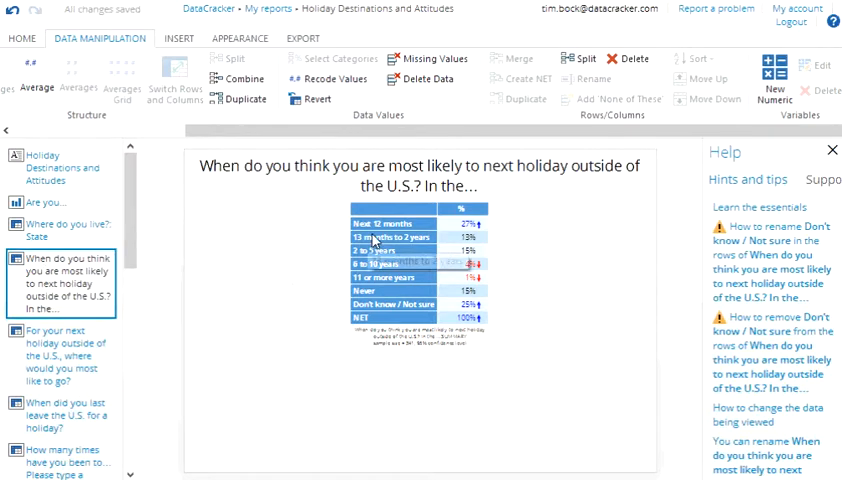
# Merge the time ranges up to 6–10 years into a NET row named NEXT 10 YEARS.
pyautogui.click(400, 222)
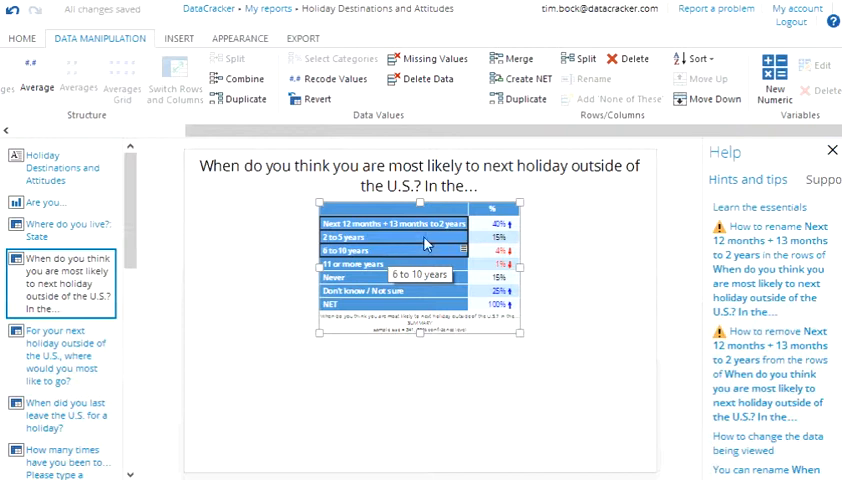
pyautogui.moveTo(522, 79)
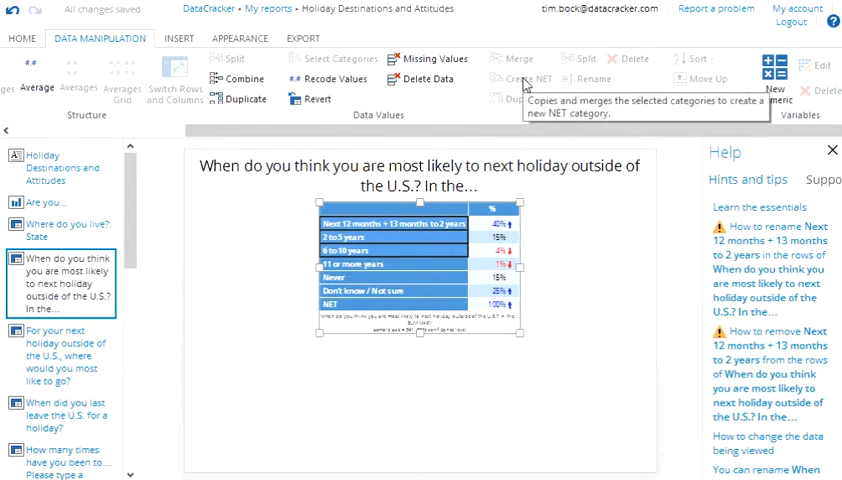
pyautogui.click(525, 78)
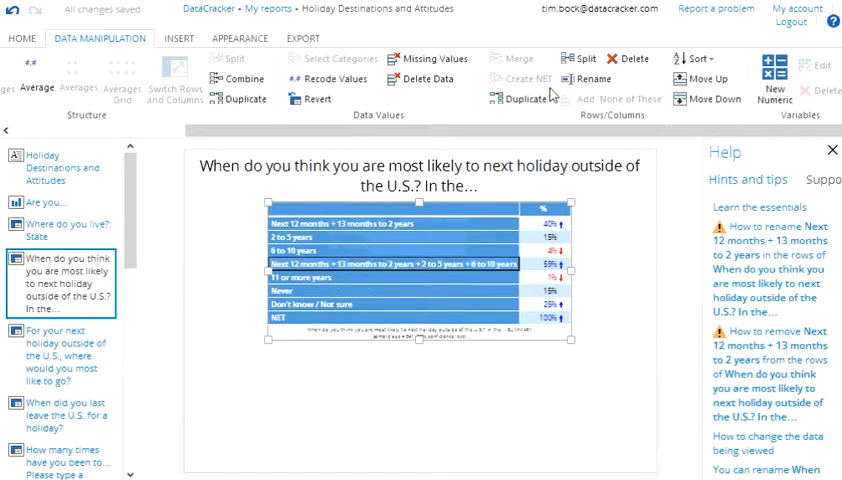
pyautogui.click(593, 79)
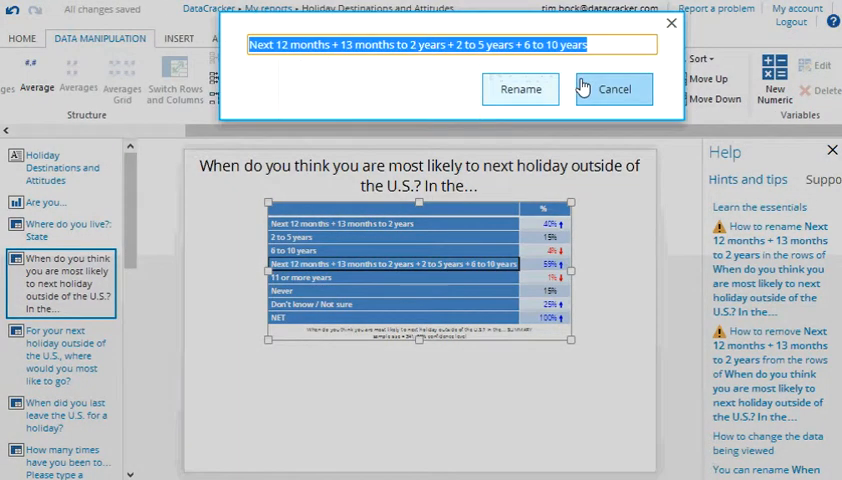
pyautogui.write('NEXT 10 YEARS')
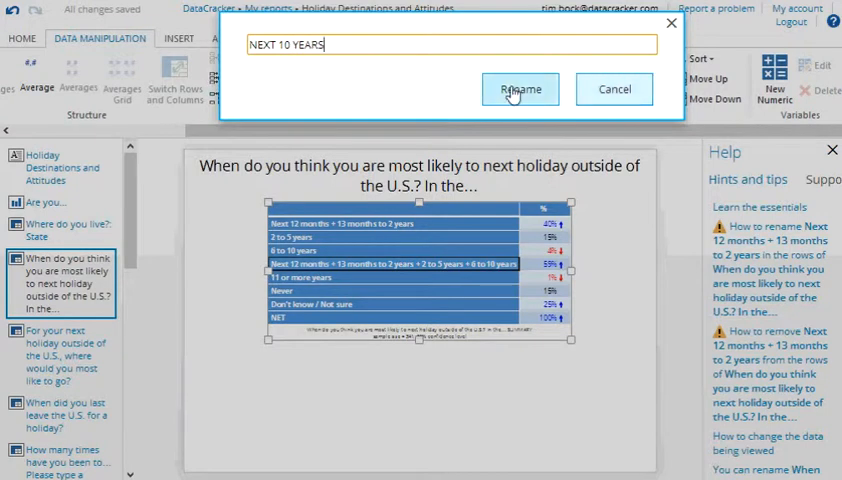
pyautogui.click(519, 89)
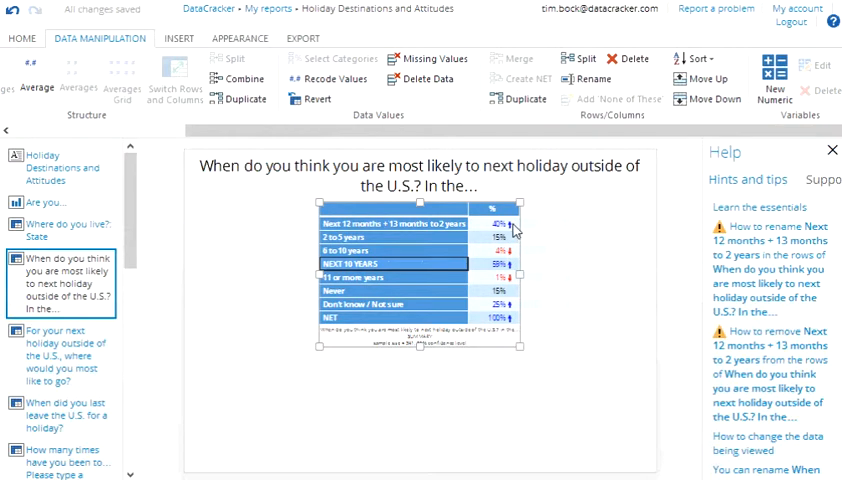
pyautogui.moveTo(513, 233)
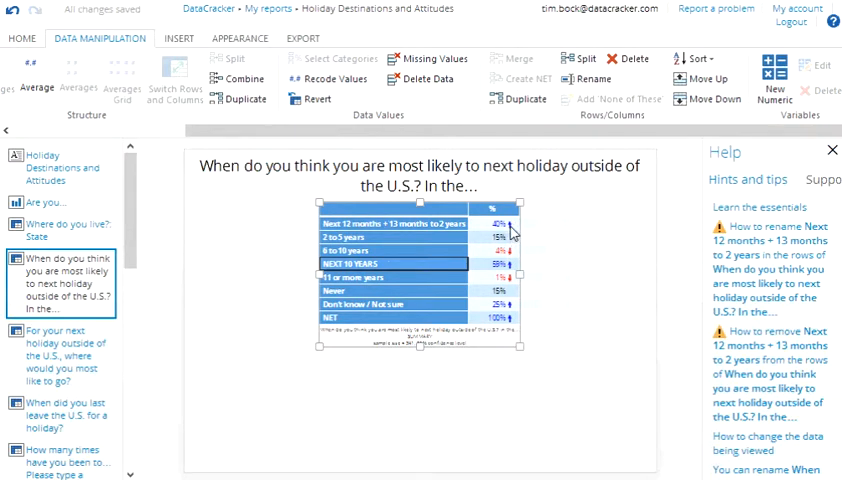
pyautogui.moveTo(483, 276)
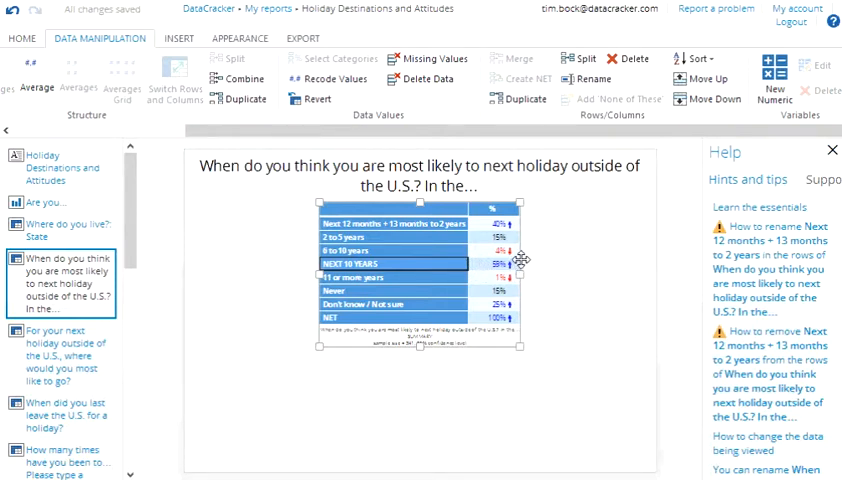
pyautogui.click(22, 38)
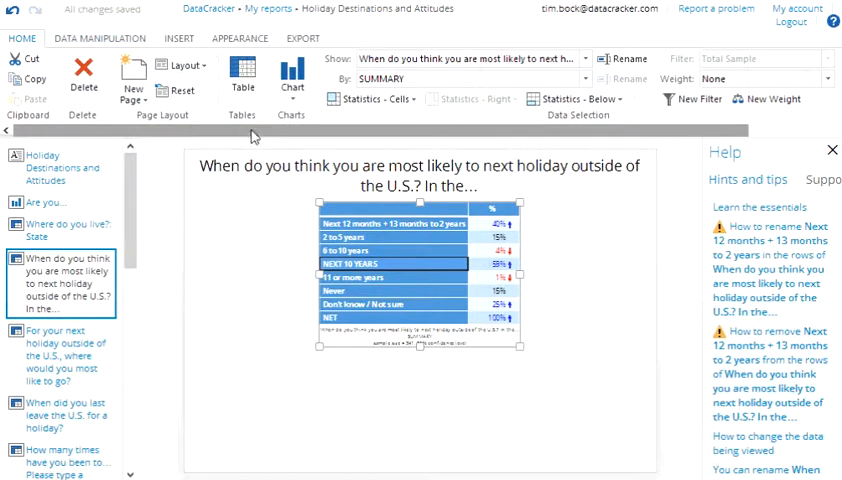
# Crosstab the holiday timing table by 'Where do you live?: State'.
pyautogui.click(572, 98)
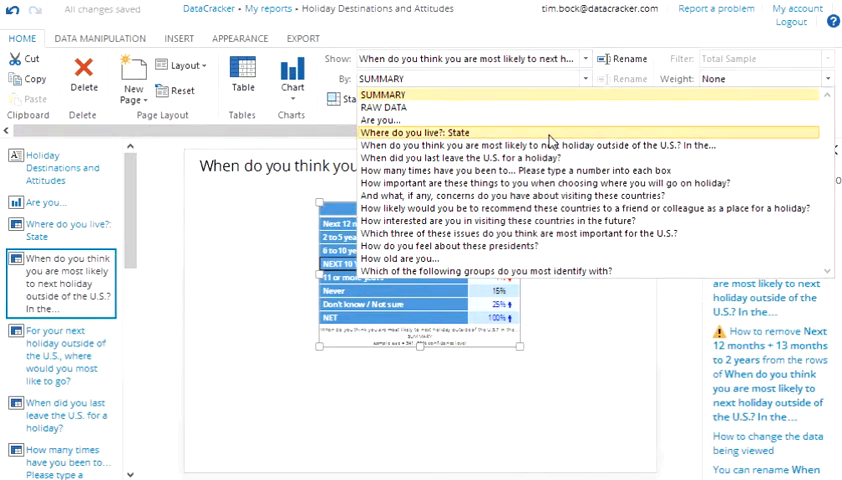
pyautogui.click(417, 131)
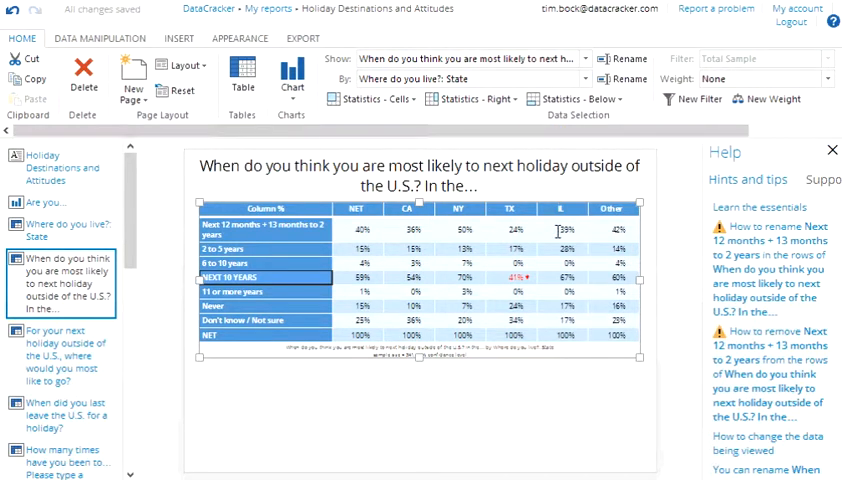
pyautogui.moveTo(559, 300)
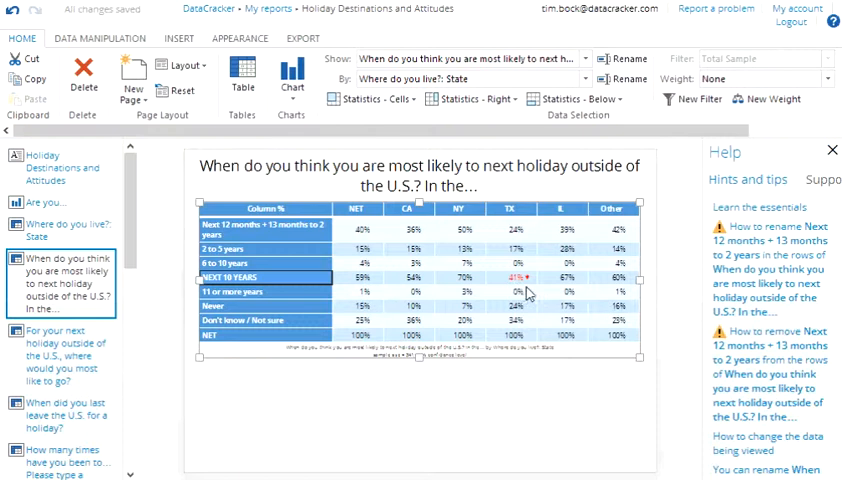
pyautogui.moveTo(527, 288)
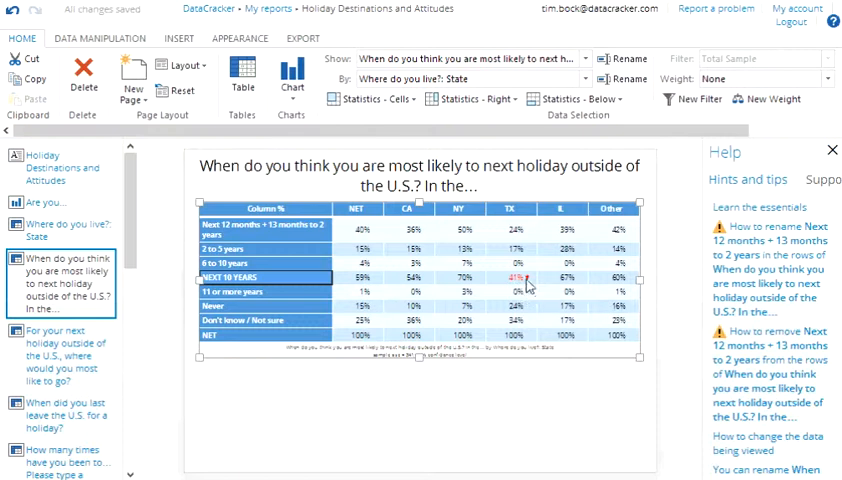
pyautogui.moveTo(527, 288)
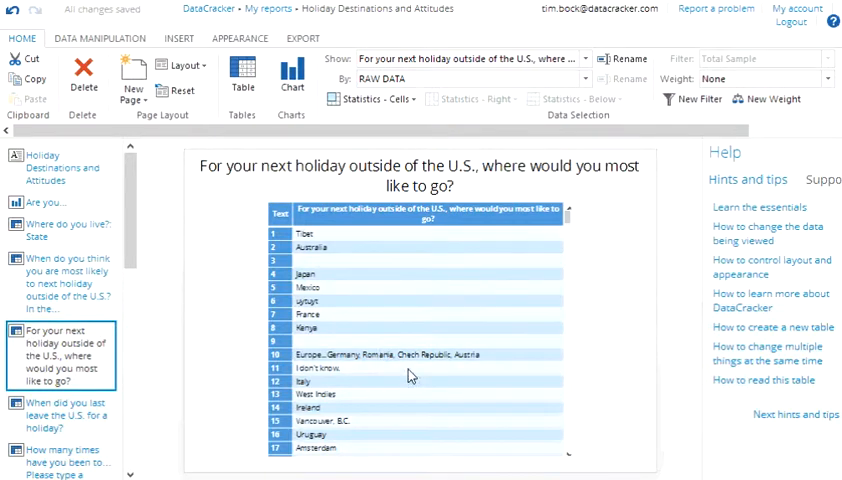
pyautogui.moveTo(420, 375)
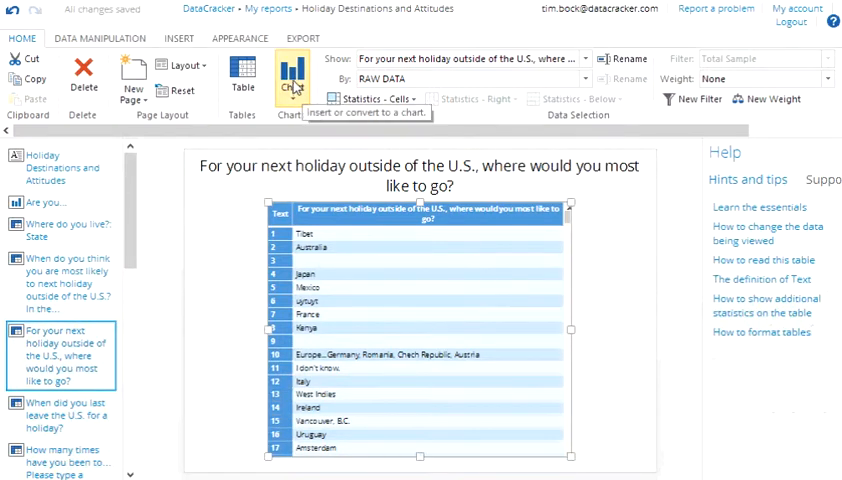
# Chart the raw 'where would you most like to go' answers as a word cloud.
pyautogui.click(291, 80)
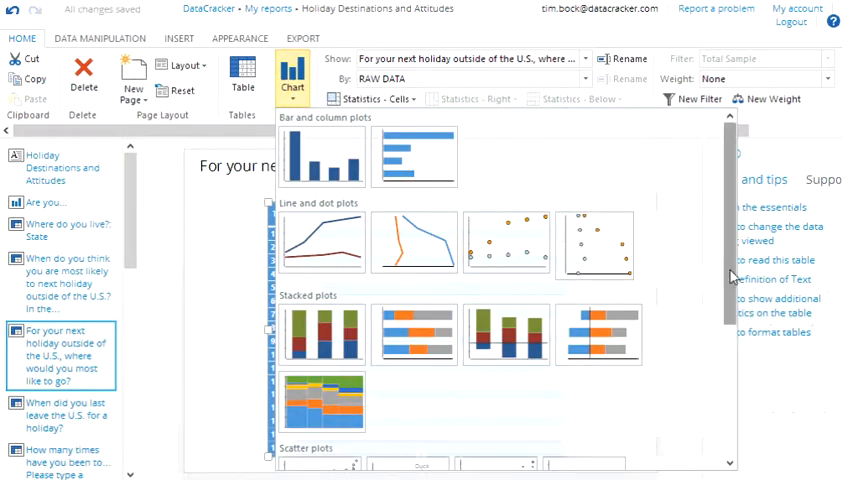
pyautogui.scroll(-3)
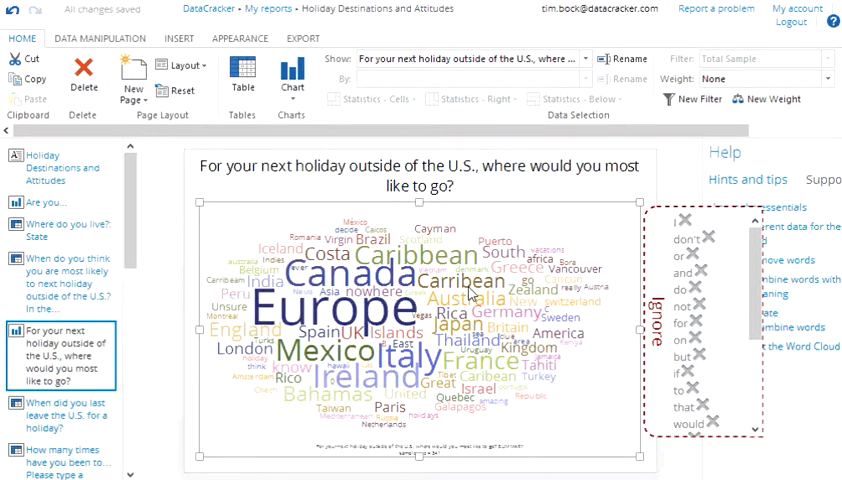
pyautogui.moveTo(473, 293)
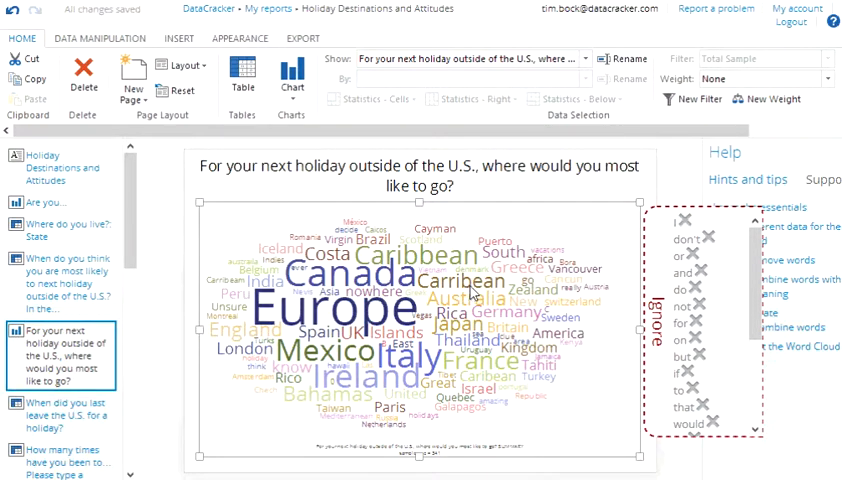
# Ignore 'holidays' in the word cloud and open the 'How many times have you been to…' page.
pyautogui.click(462, 284)
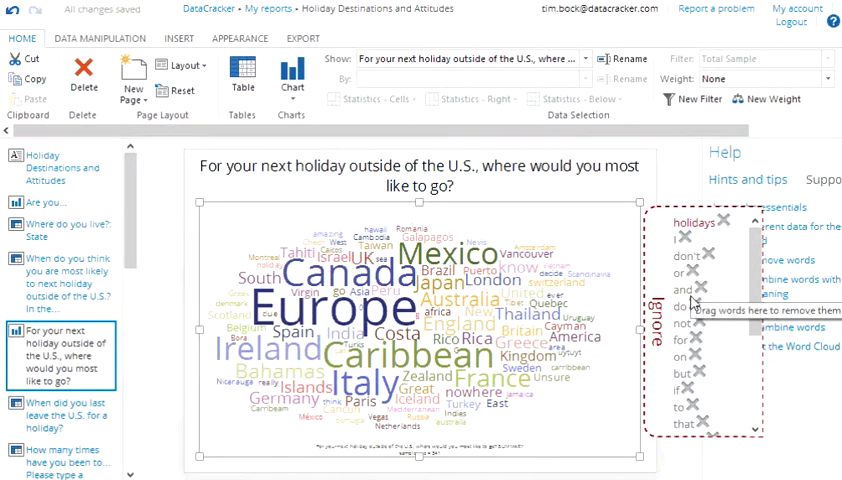
pyautogui.click(62, 420)
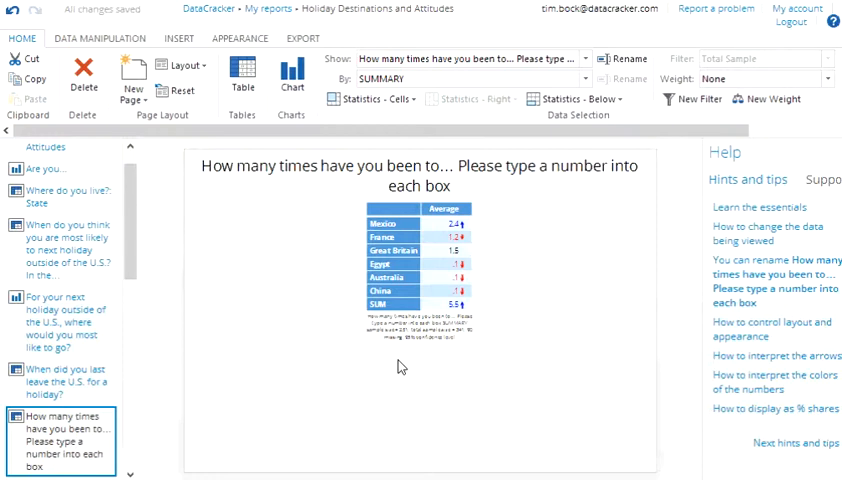
pyautogui.moveTo(557, 158)
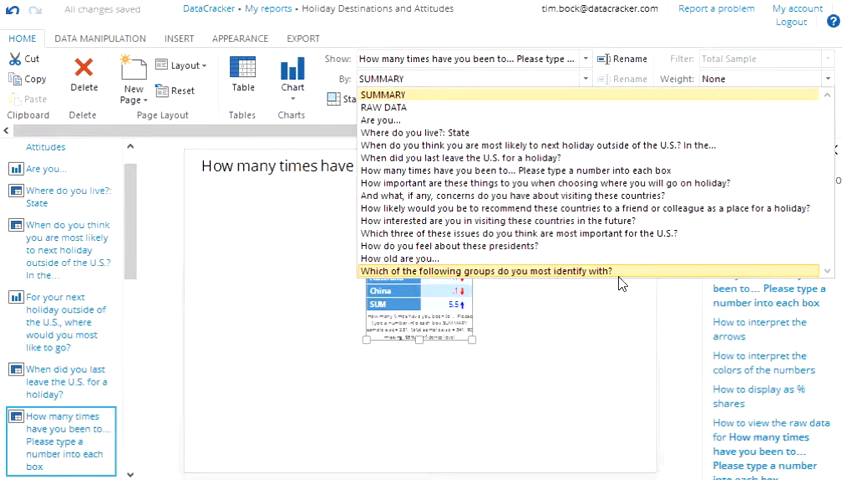
# Break the visits-per-country averages down by ethnic group.
pyautogui.click(483, 271)
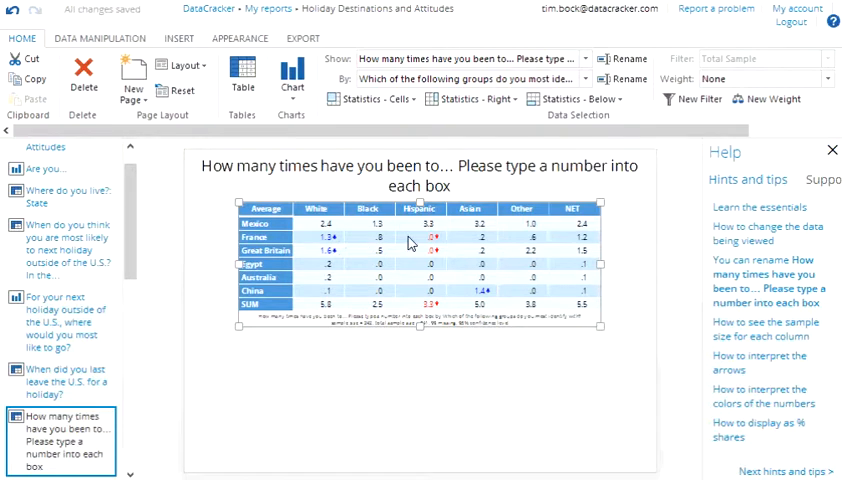
pyautogui.moveTo(442, 213)
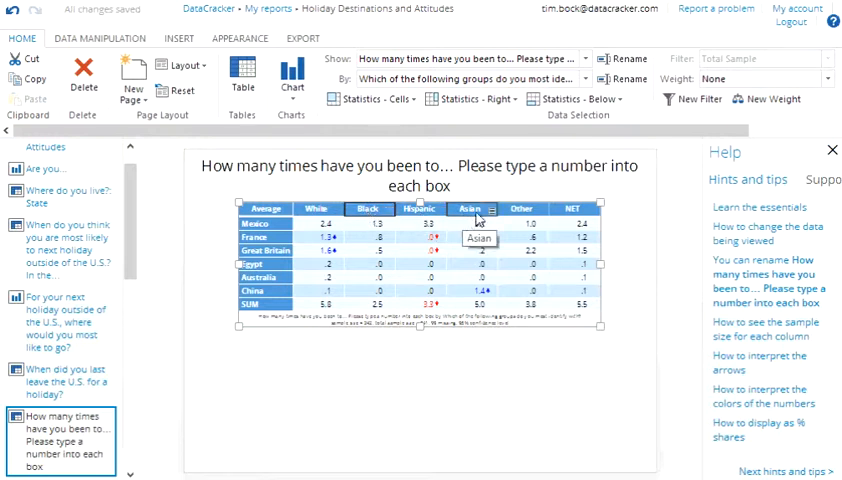
pyautogui.moveTo(525, 210)
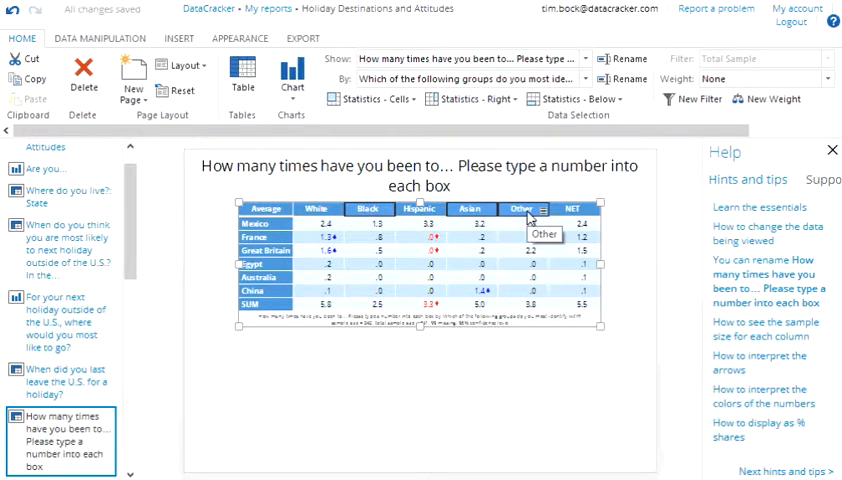
# Merge Black, Asian and Other into one column named Other, leaving White, Hispanic and NET.
pyautogui.click(98, 38)
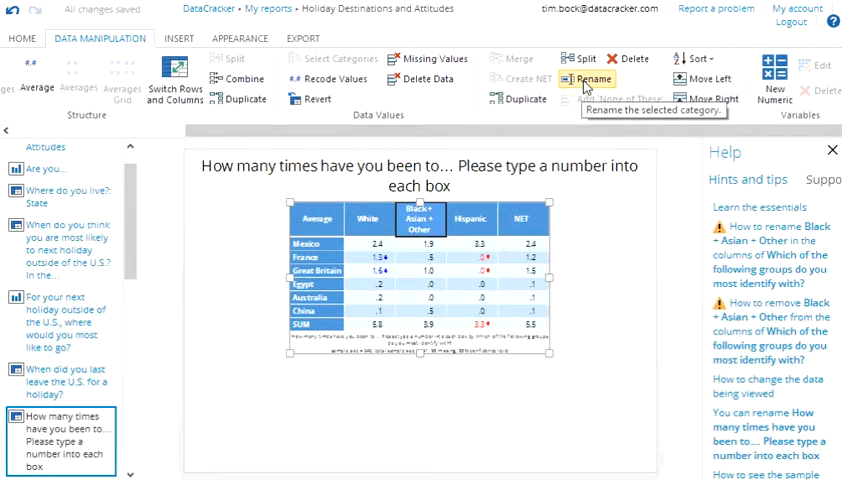
pyautogui.click(588, 79)
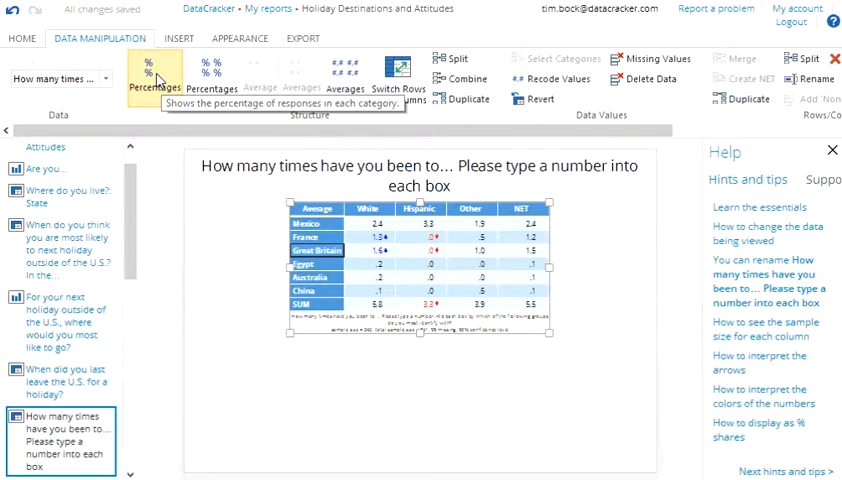
# Summarize each country as the percentage of people with 1 or more visits.
pyautogui.click(147, 75)
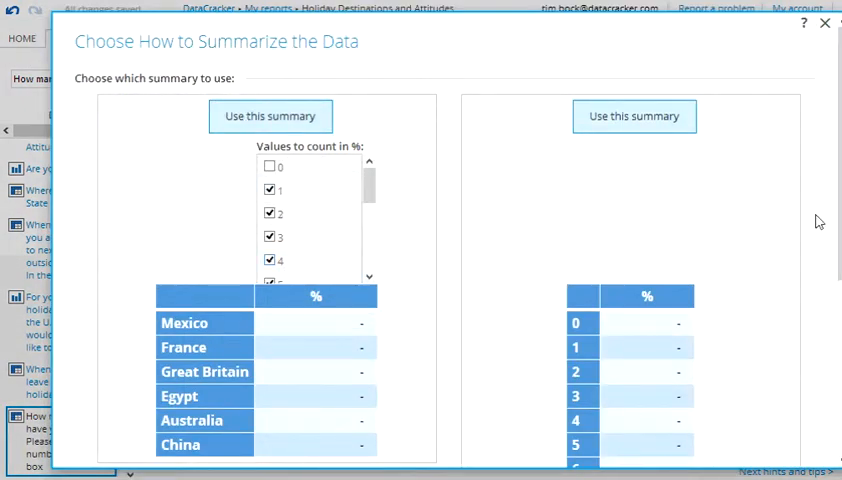
pyautogui.moveTo(666, 264)
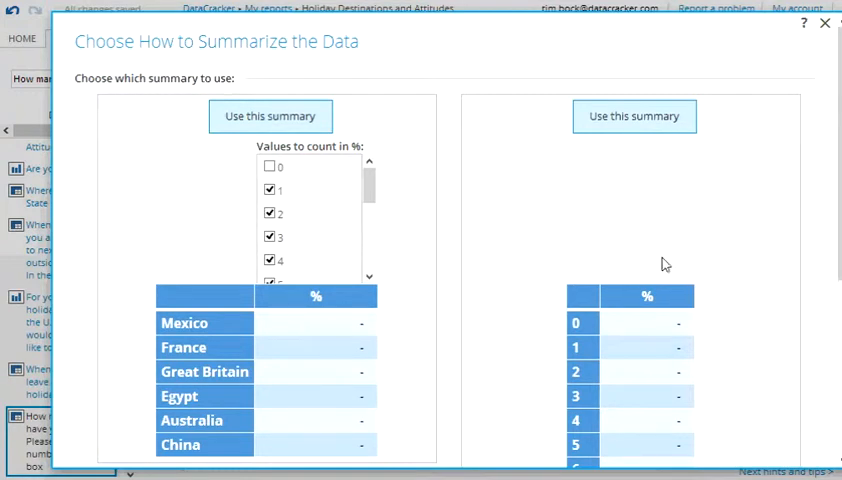
pyautogui.moveTo(499, 263)
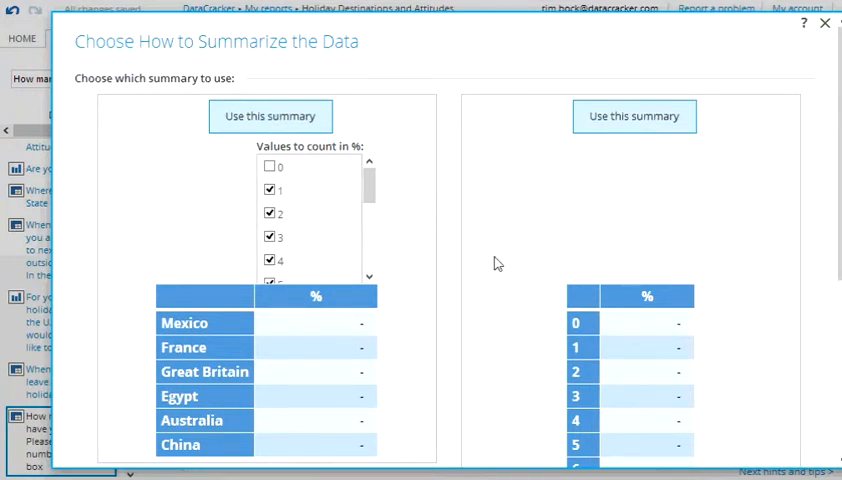
pyautogui.scroll(-3)
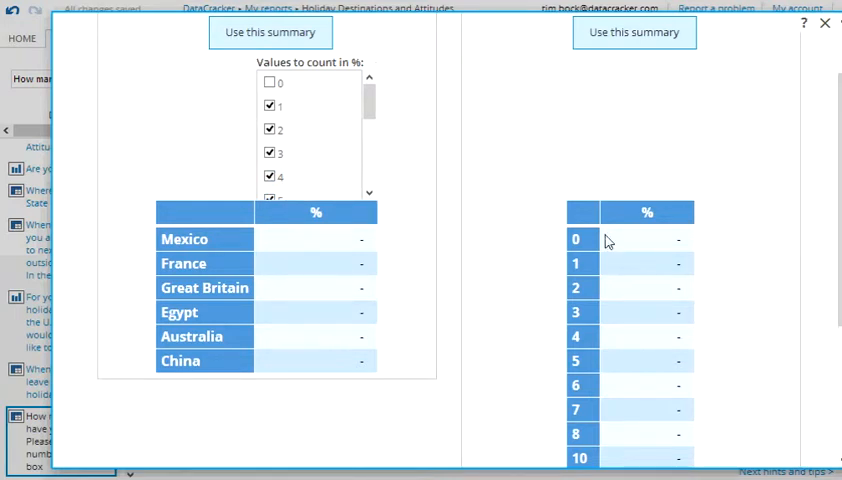
pyautogui.moveTo(590, 248)
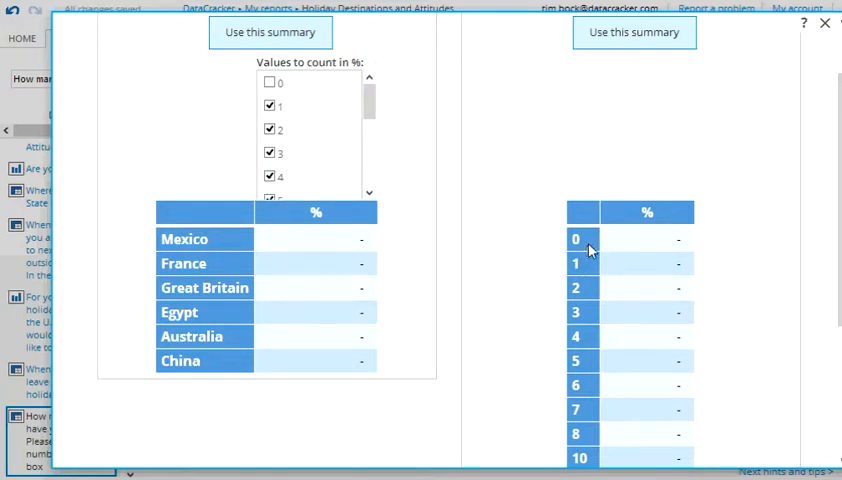
pyautogui.moveTo(575, 265)
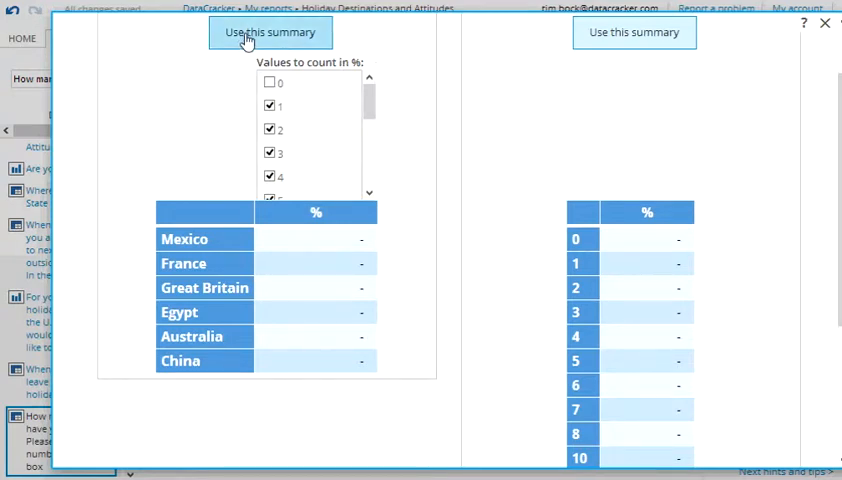
pyautogui.click(269, 32)
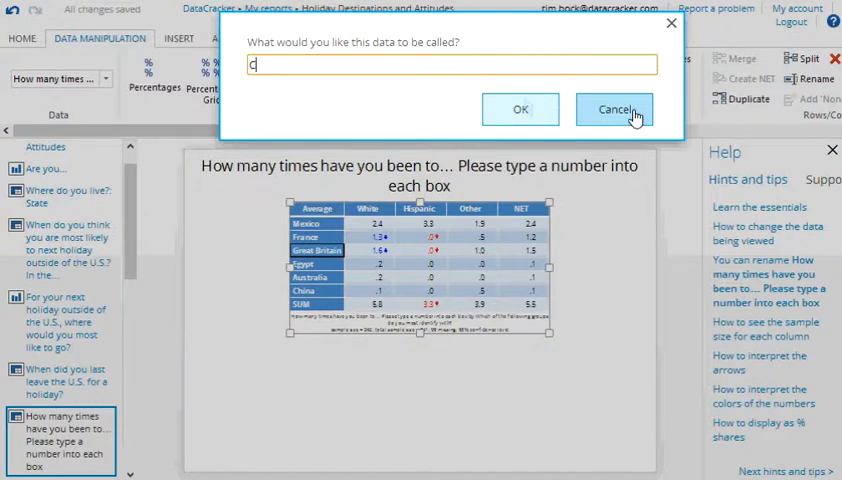
# Name the new percentage data 'Countries visited once or more' and confirm.
pyautogui.write('Countries visited once or')
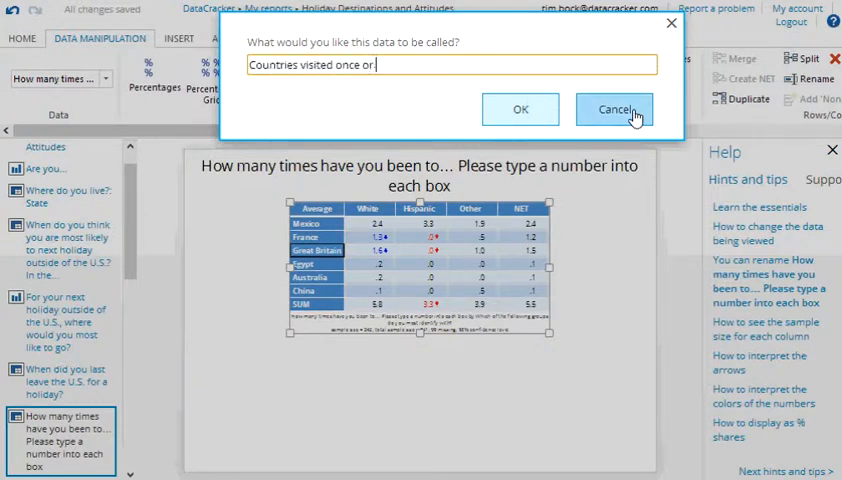
pyautogui.click(613, 110)
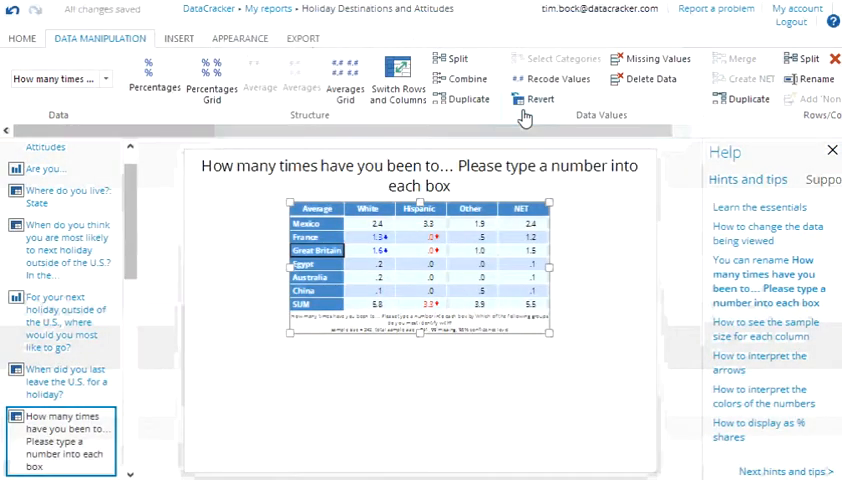
pyautogui.click(153, 75)
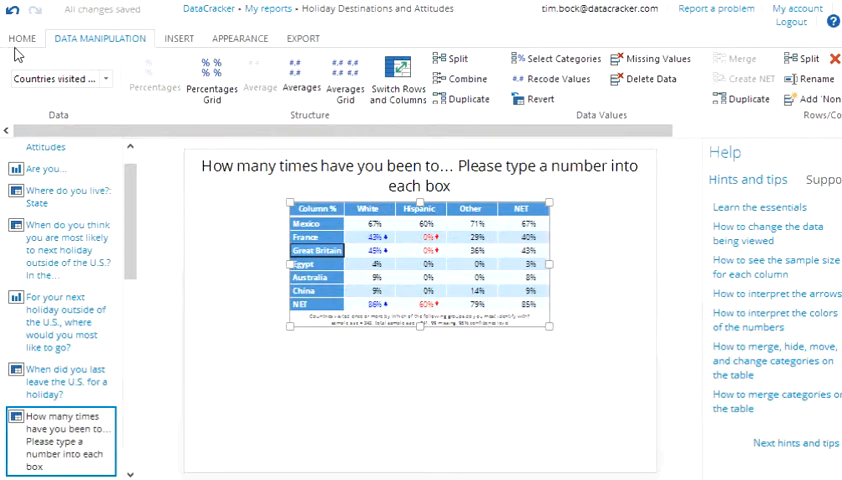
# Convert the percentages table into a grid-of-bars chart by ethnic group.
pyautogui.click(292, 78)
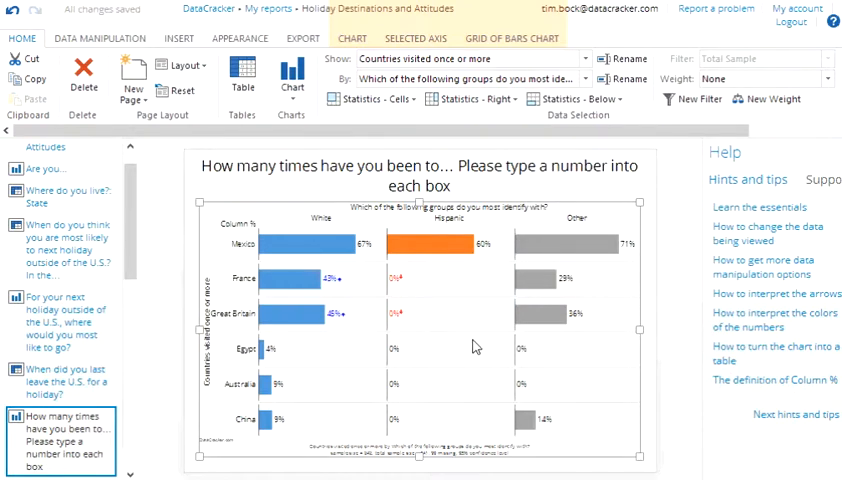
pyautogui.moveTo(618, 307)
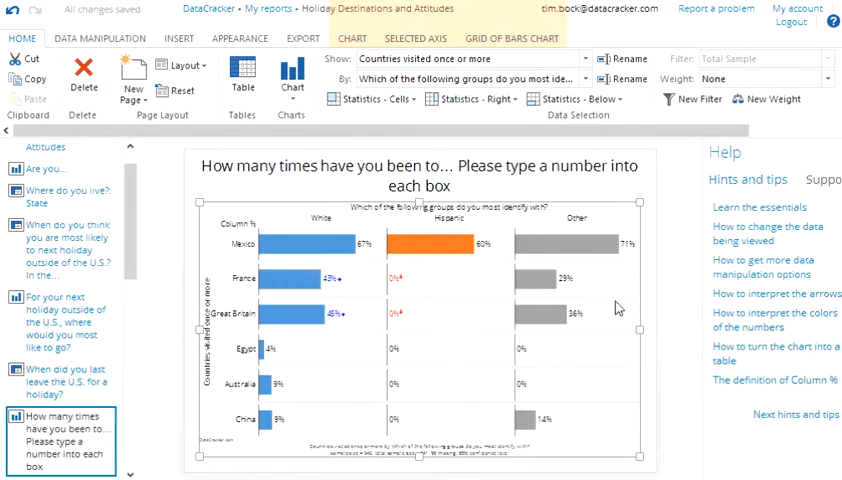
pyautogui.moveTo(630, 341)
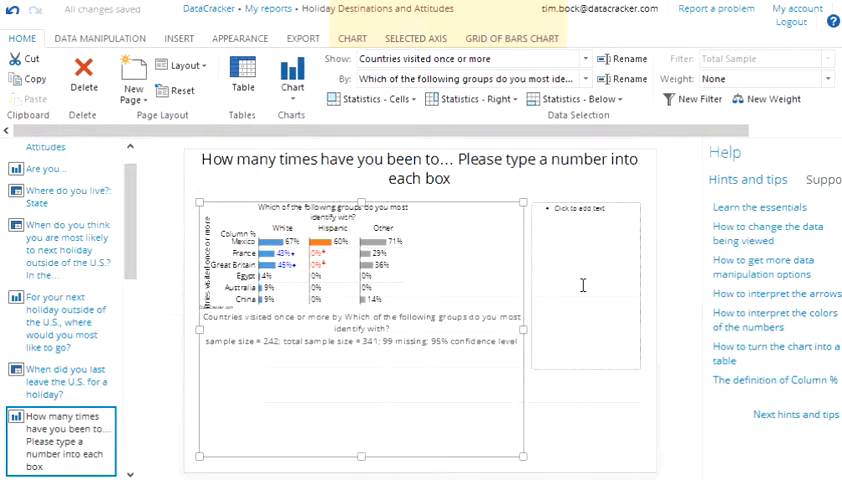
# Insert an Analysis Summary describing the chart's significant results.
pyautogui.click(179, 38)
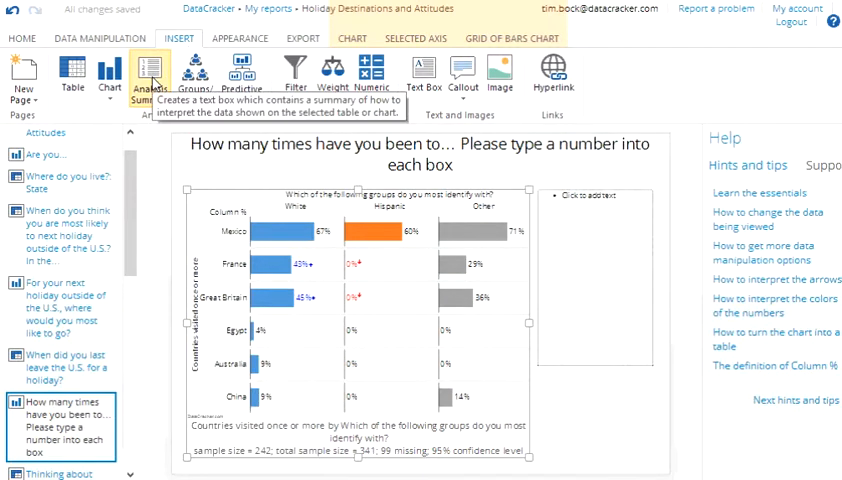
pyautogui.click(147, 73)
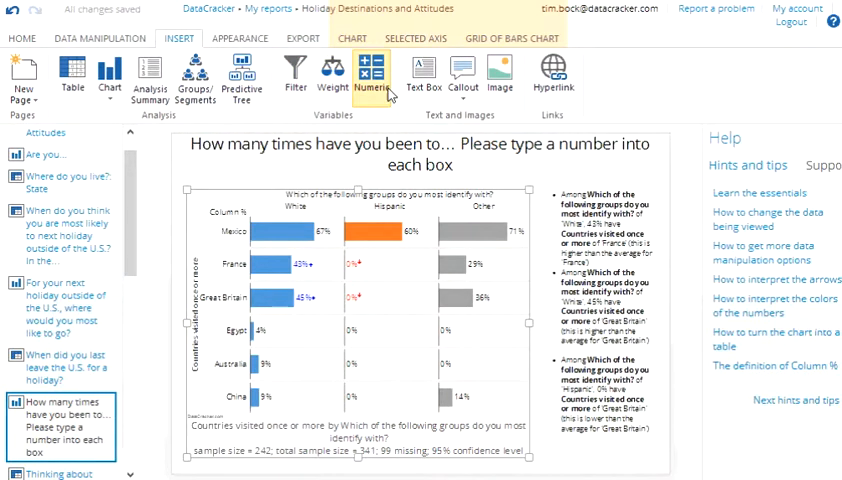
pyautogui.moveTo(372, 75)
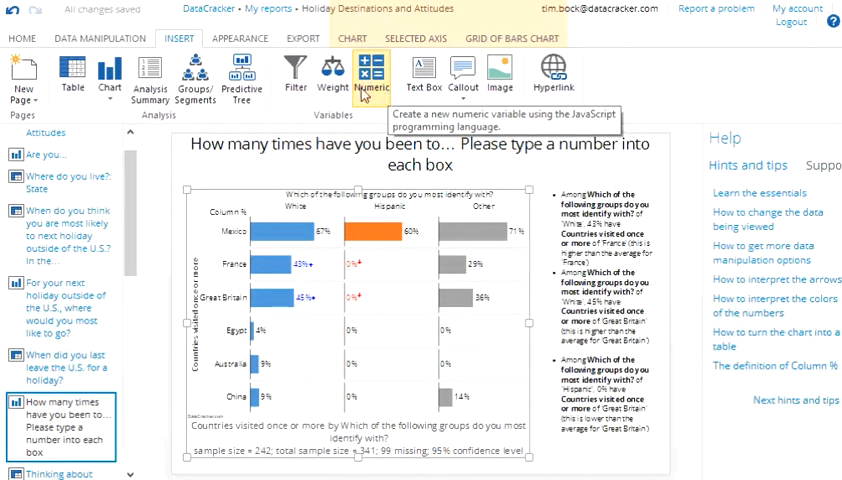
# Show the PowerPoint, Web Page and PDF export options for the report.
pyautogui.click(303, 38)
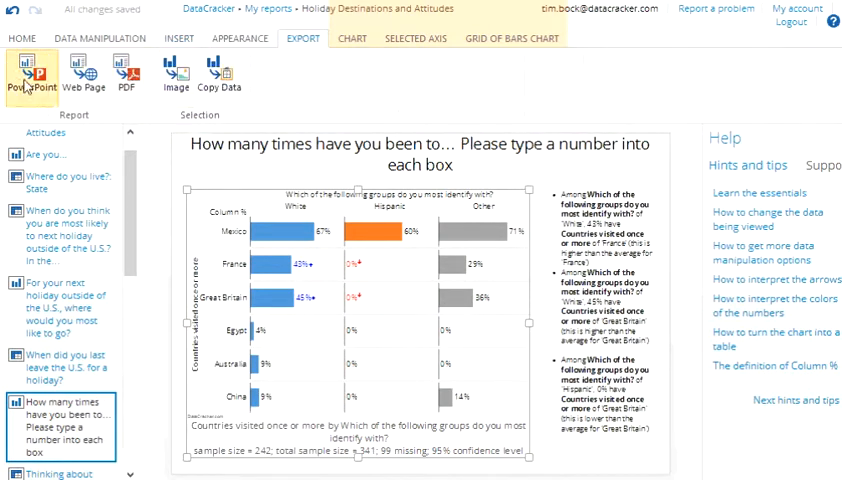
pyautogui.moveTo(84, 72)
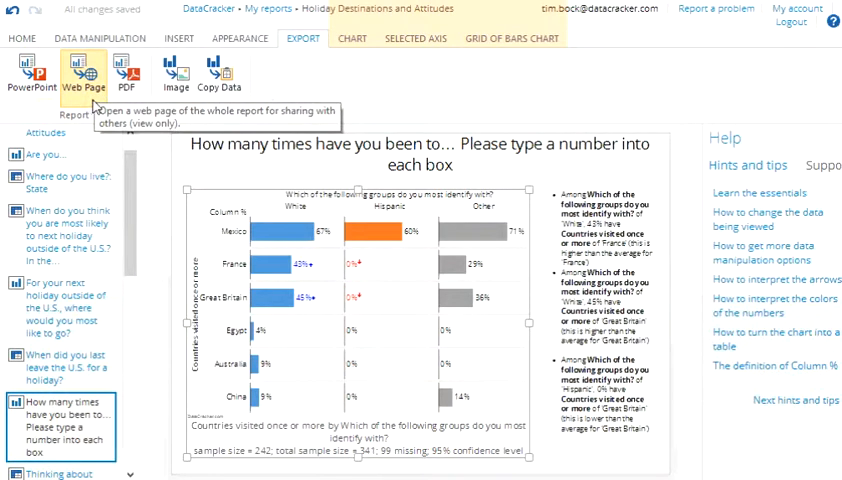
pyautogui.moveTo(127, 74)
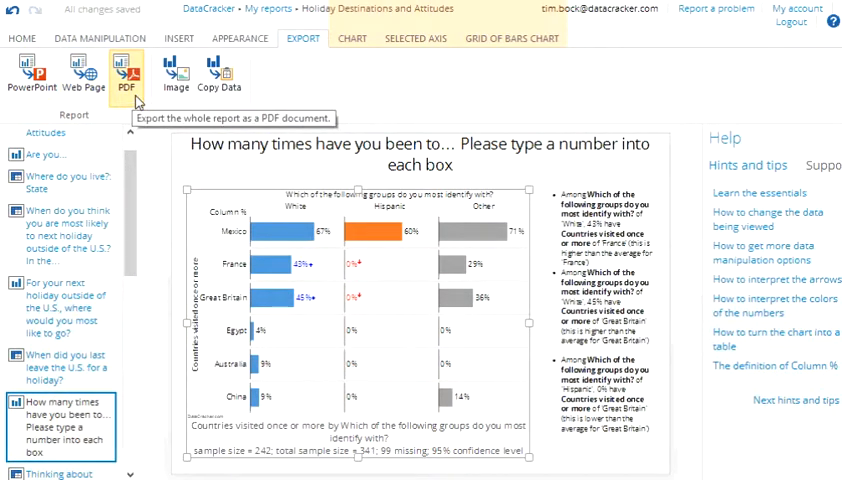